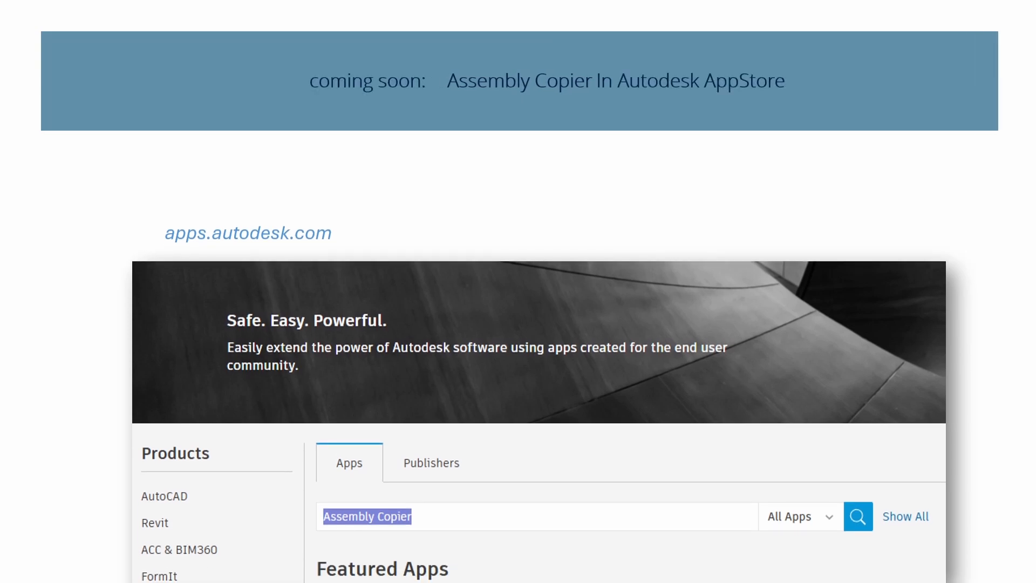
- Advance the tour to Assembly Copier's listing and bring up its main window
key("Right")
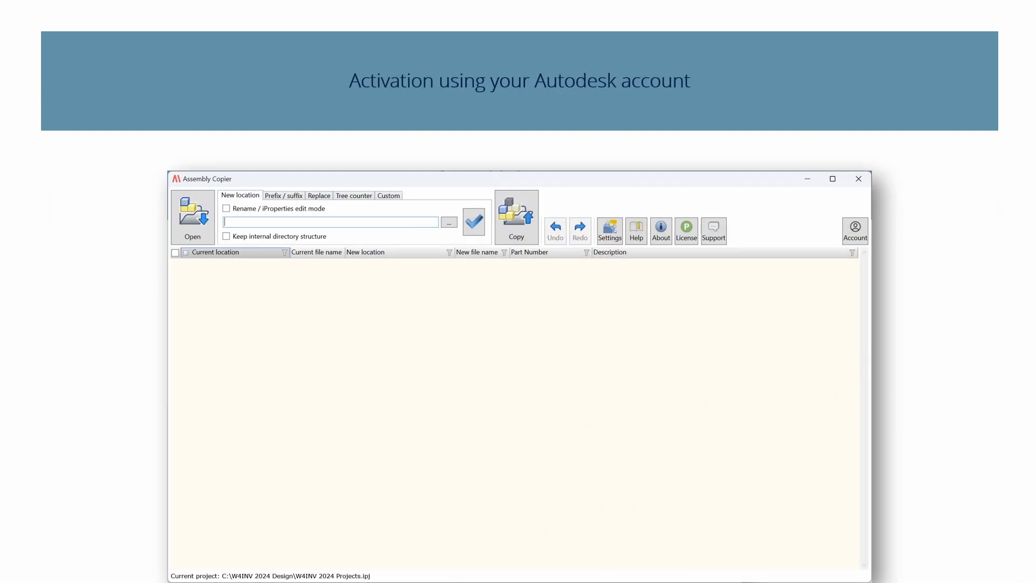
left_click(854, 231)
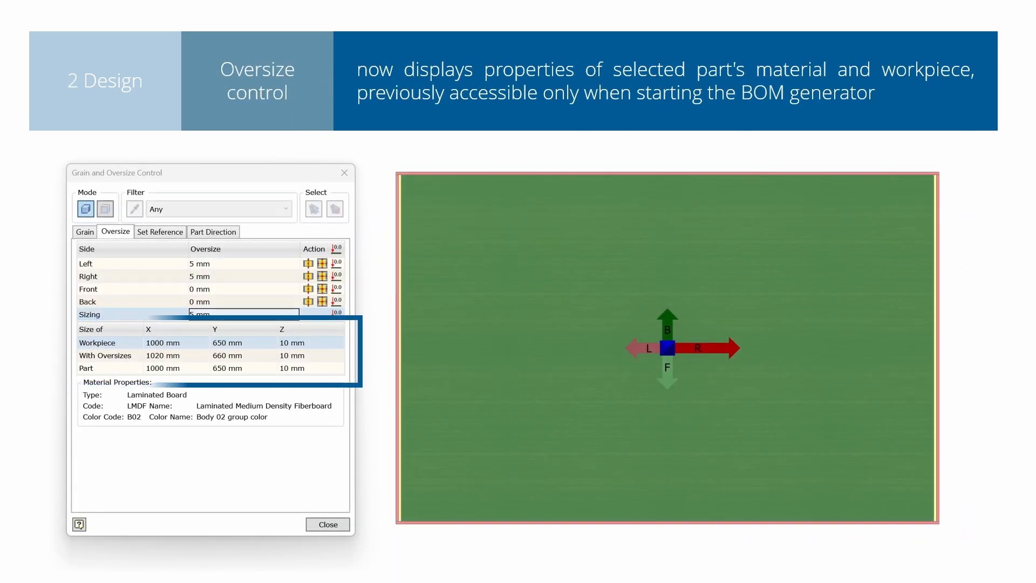
- Advance to the Grain and Oversize Control view of the panel's workpiece sizes and laminated board properties
key("Right")
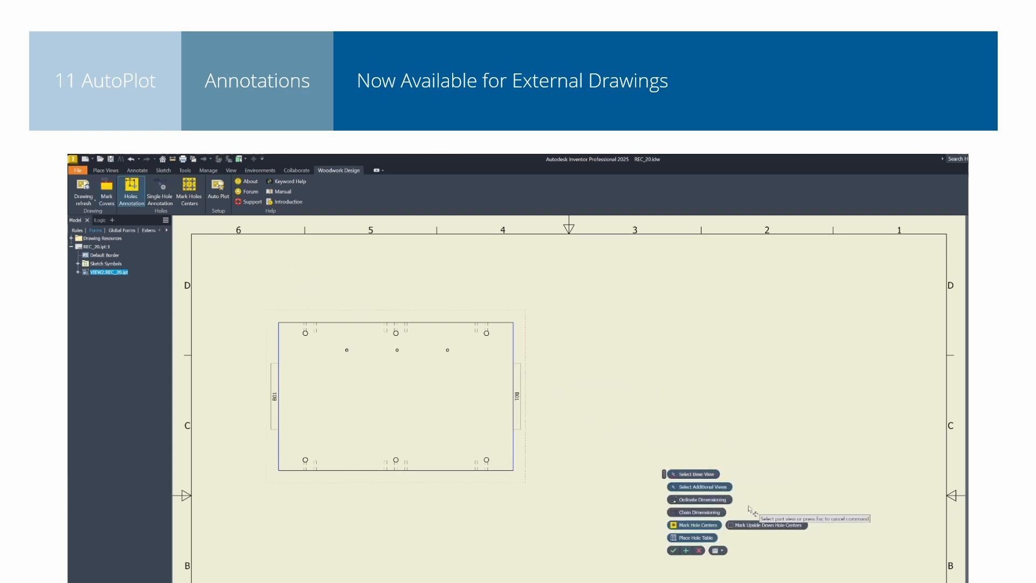
mouse_move(696, 511)
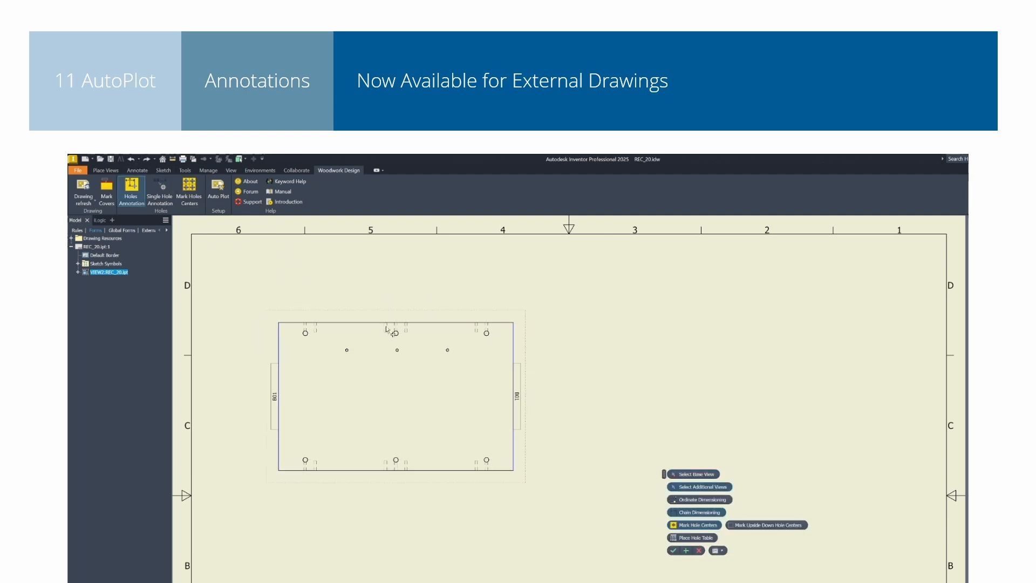
mouse_move(693, 524)
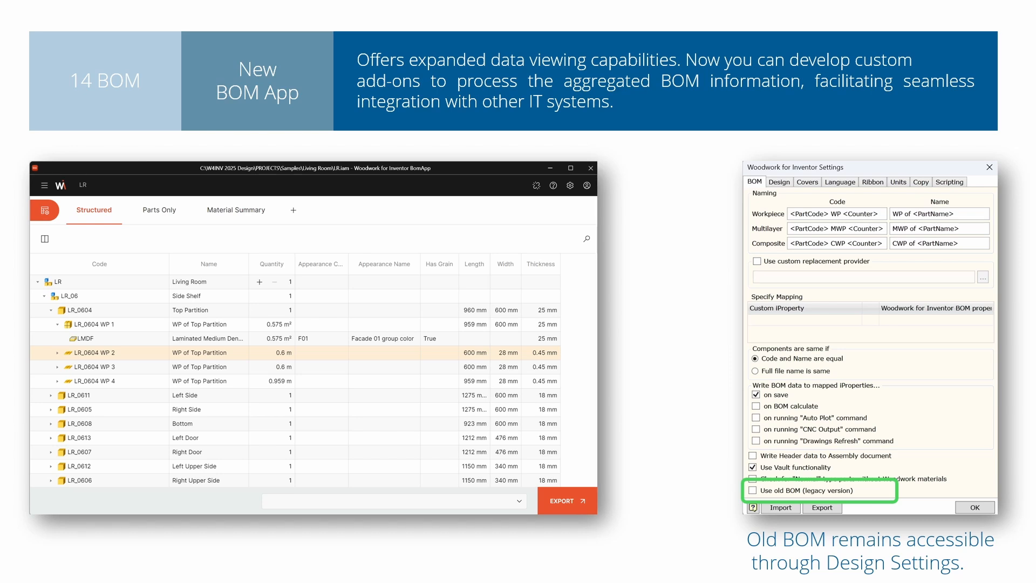
- Advance to the Structured bill of materials of the Living Room assembly in the BOM app
key("Right")
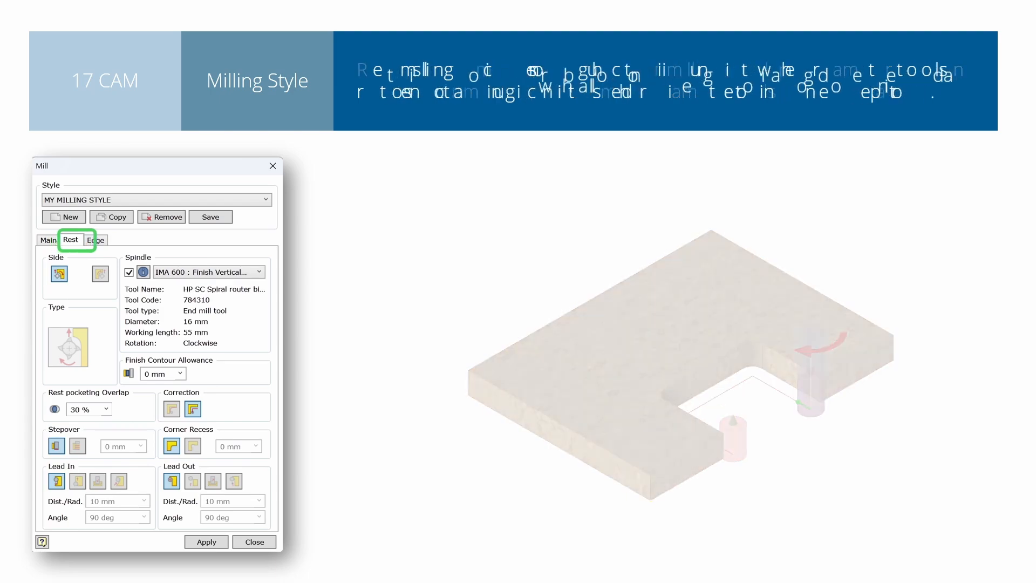
- Start the Mill operation to configure rest milling in MY MILLING STYLE for the notch corners
left_click(95, 240)
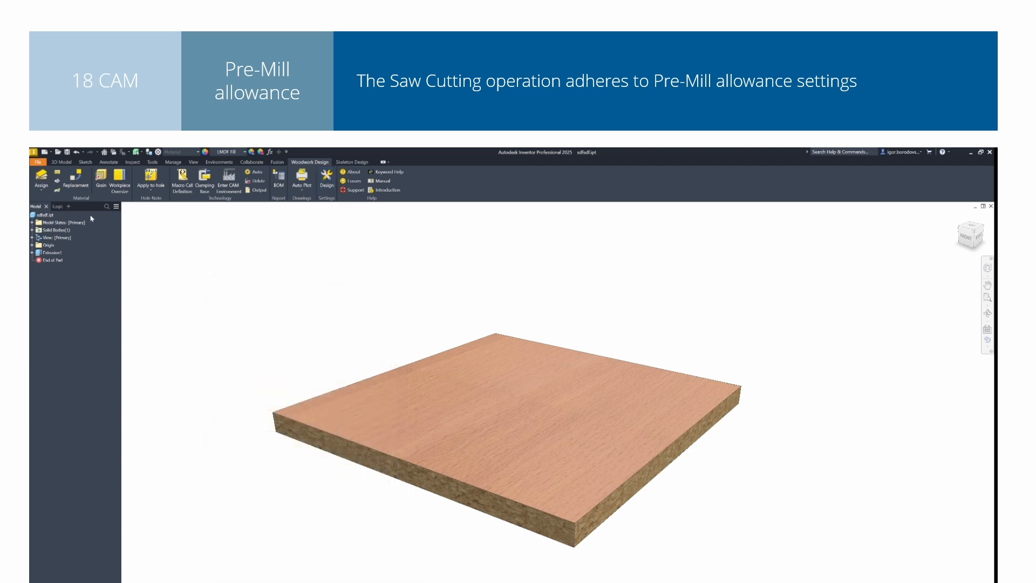
- Assign the PVC 1 edge band in Body 01 group colour with 1 mm pre-mill allowance and apply it
left_click(40, 179)
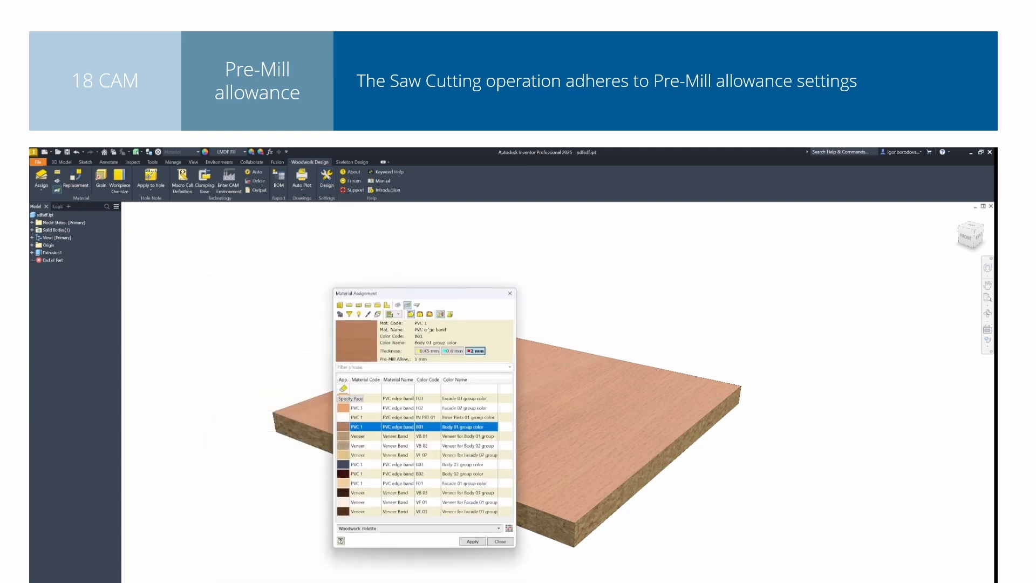
mouse_move(435, 314)
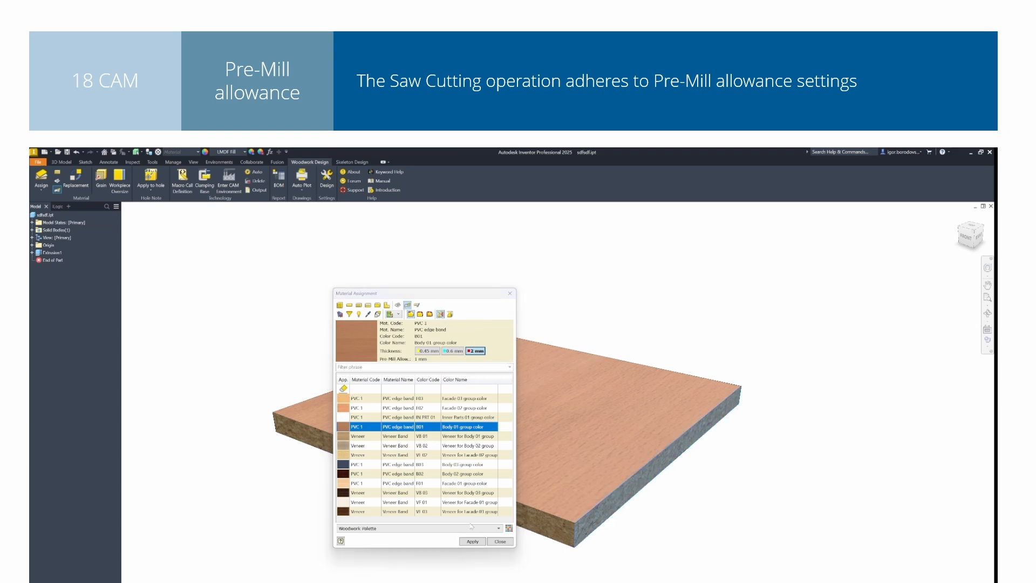
left_click(499, 540)
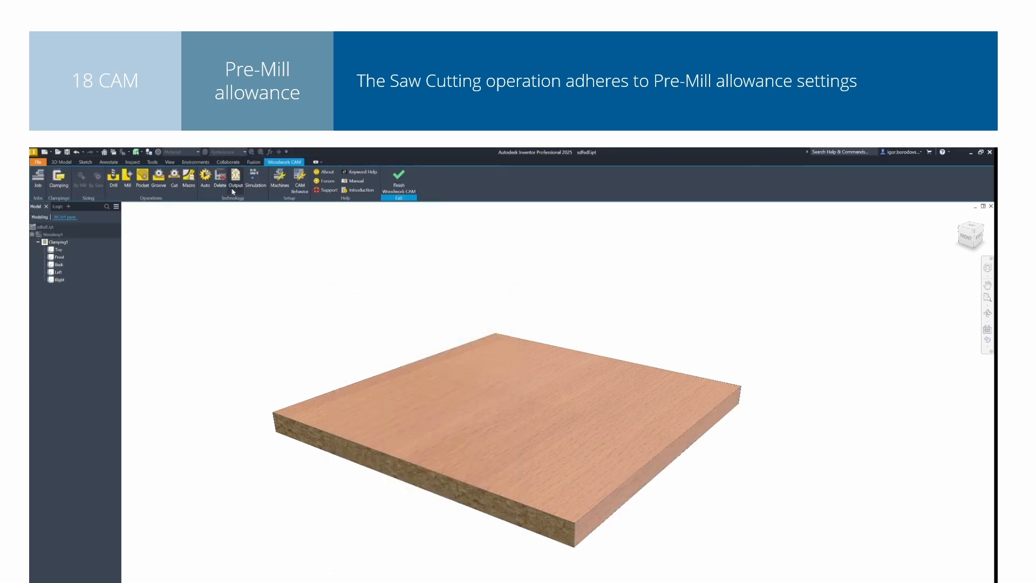
- Create a Cut operation on the board's right face with the groove saw blade spindle and close the settings
left_click(174, 178)
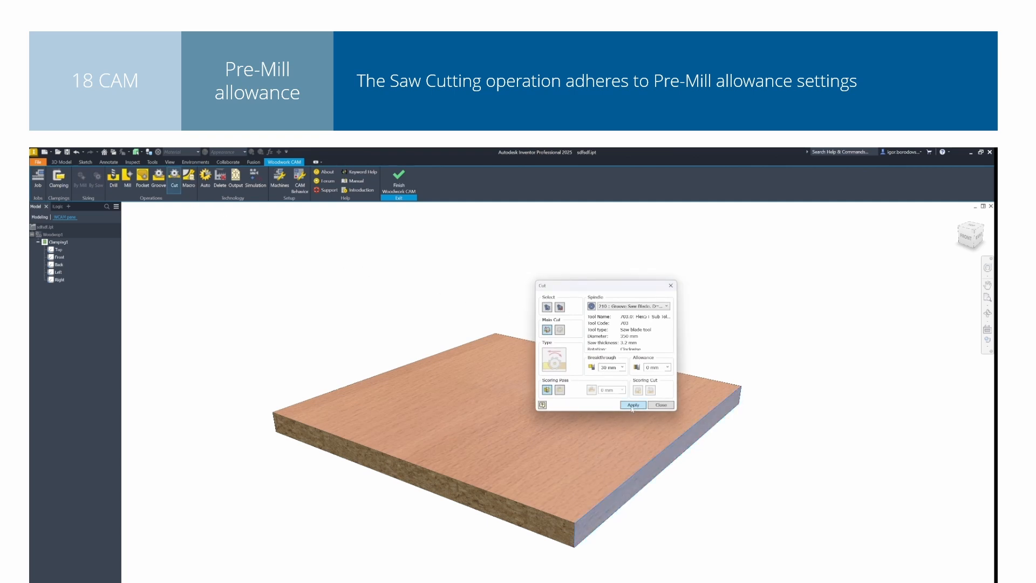
mouse_move(661, 404)
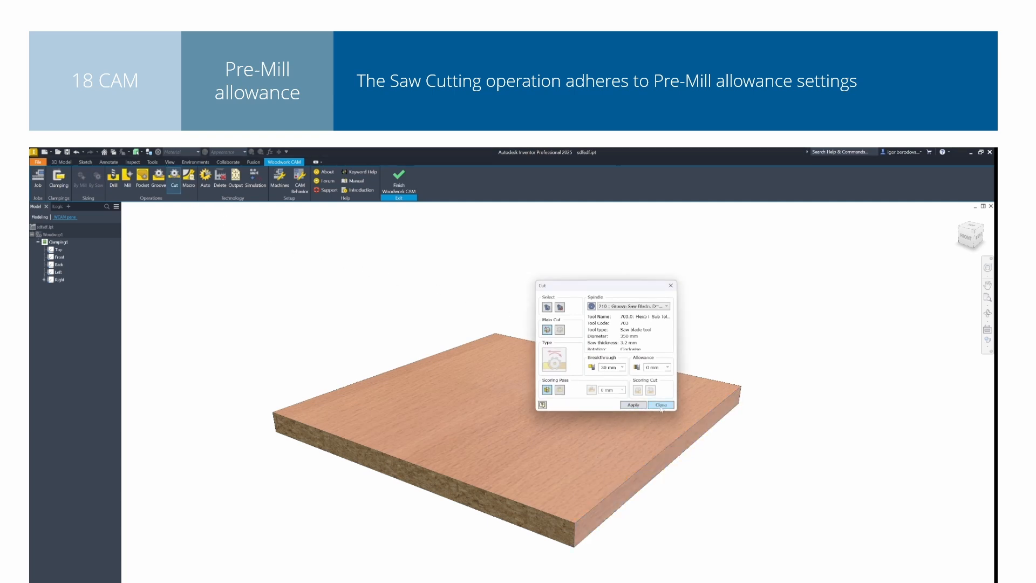
left_click(661, 405)
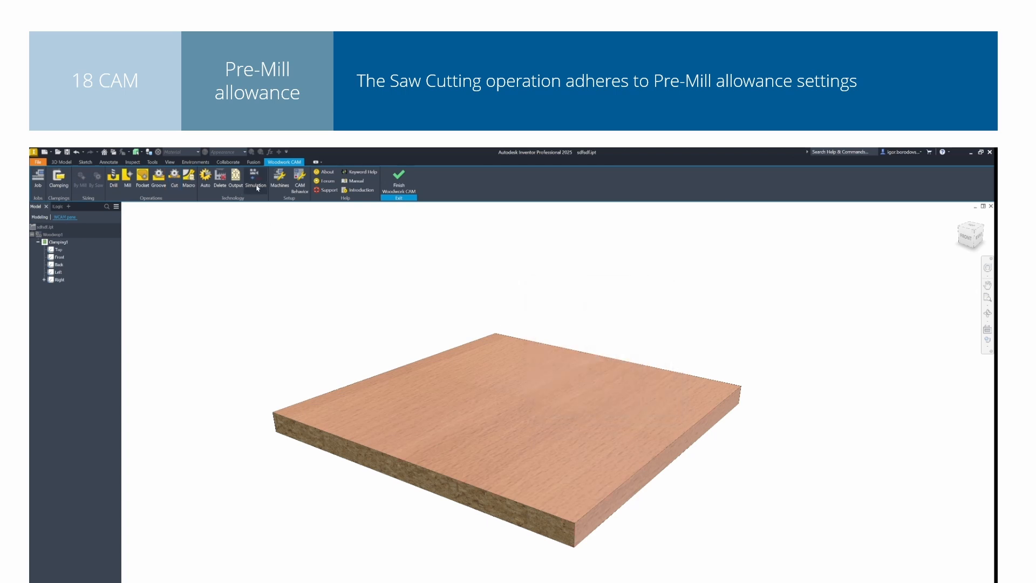
- Play the CNC processing simulation of the saw cut and confirm with OK
left_click(255, 178)
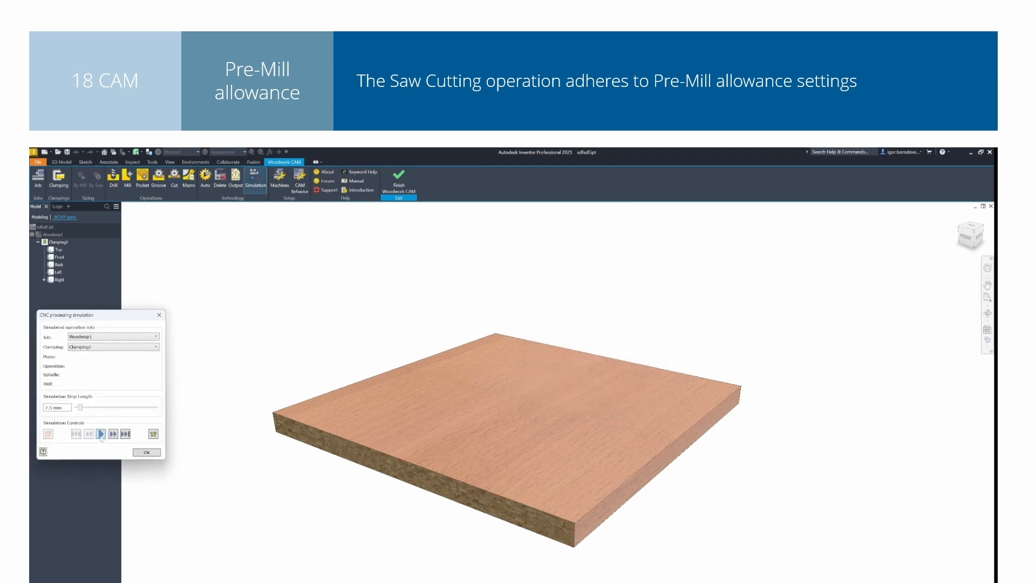
left_click(101, 434)
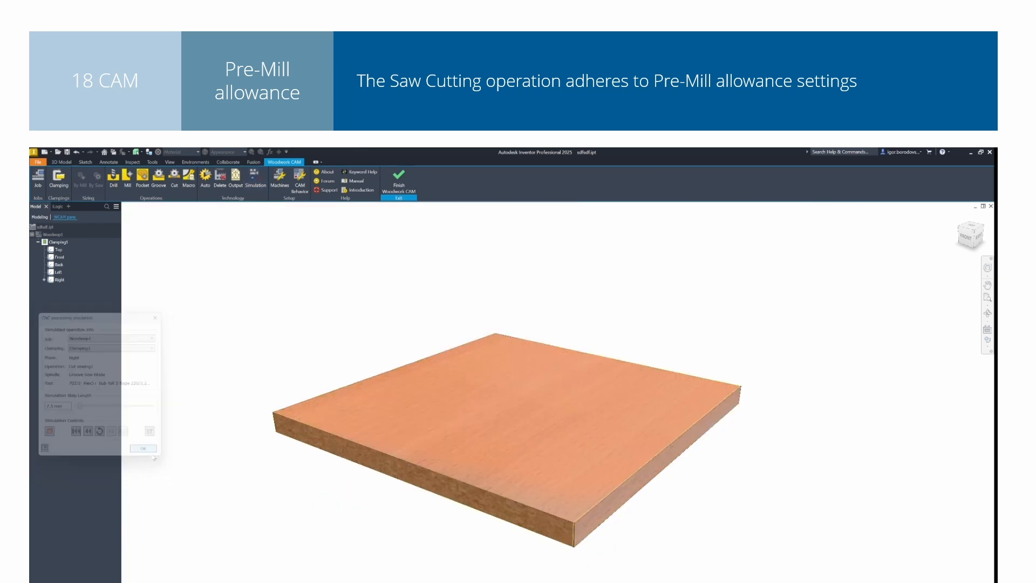
left_click(143, 448)
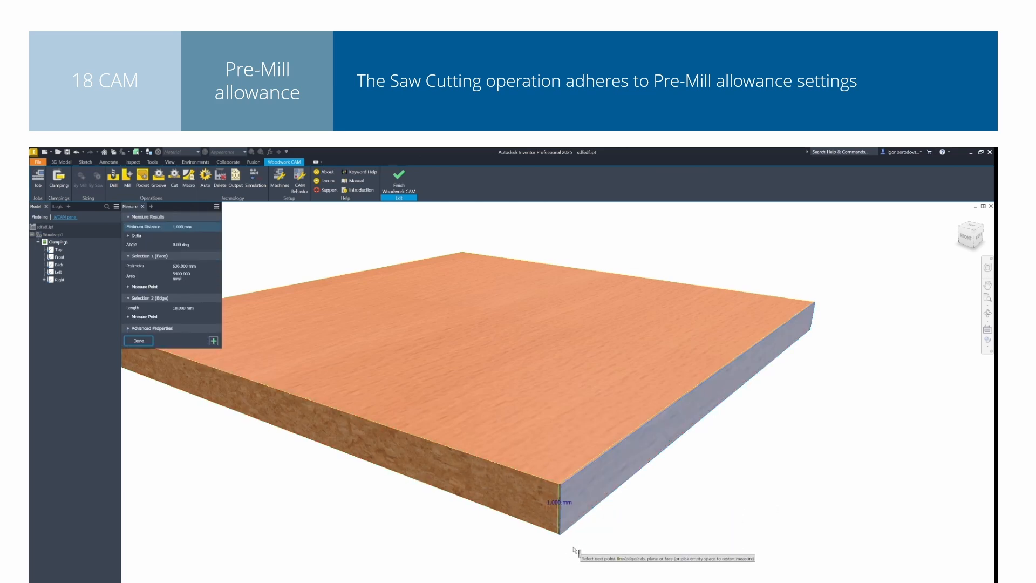
mouse_move(168, 223)
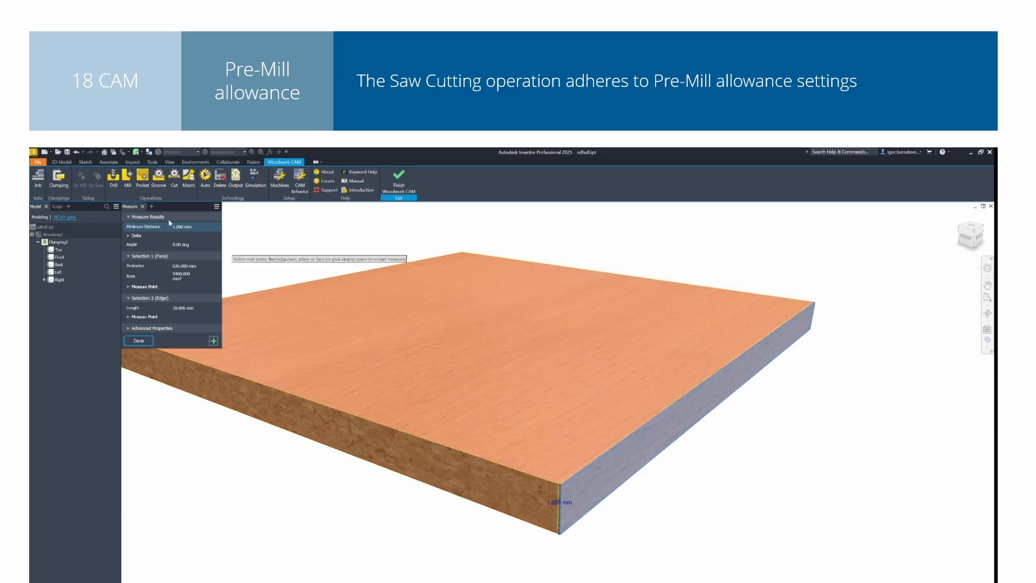